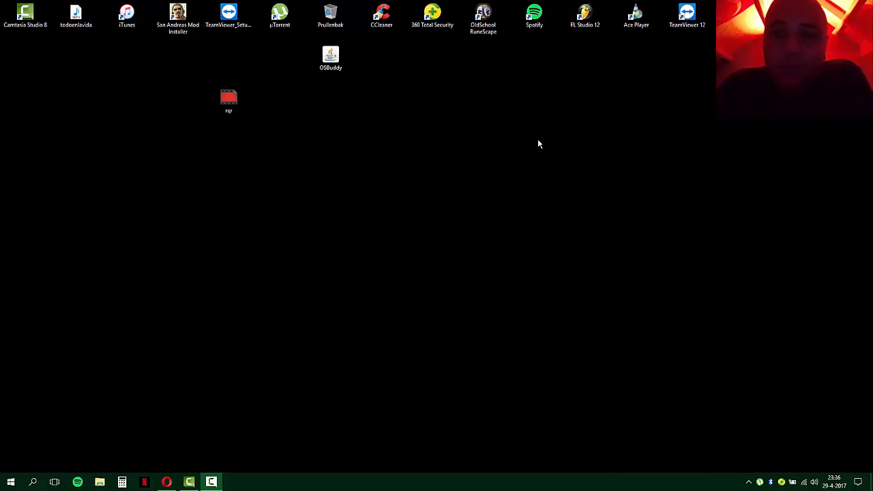
mouse_move(521, 112)
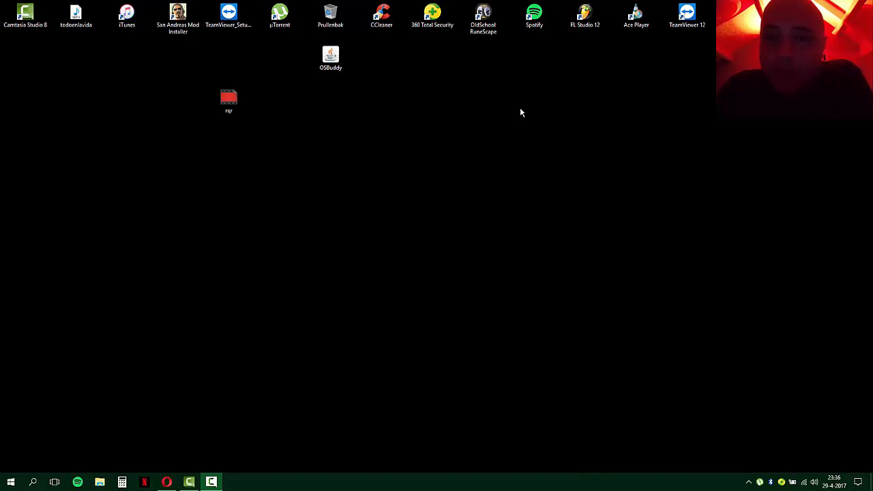
mouse_move(606, 112)
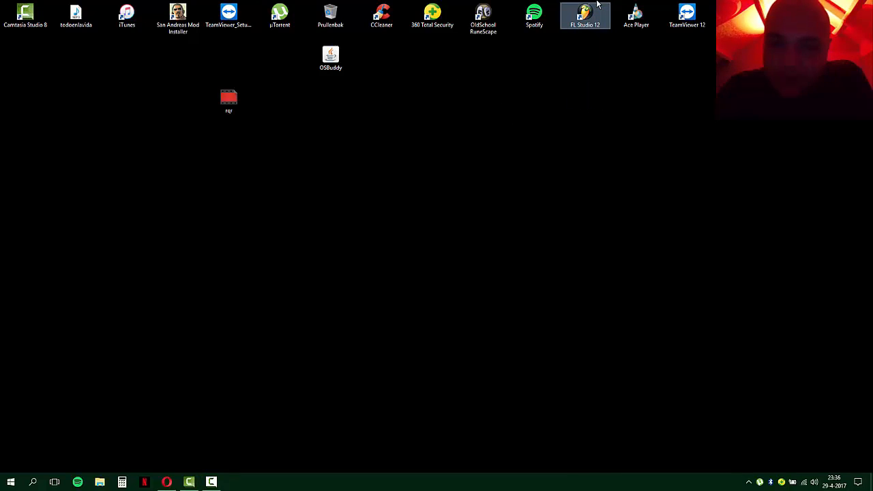
Start FL Studio 12 and replace the Kick channel with a Hypersonic 2 instrument
double_click(585, 14)
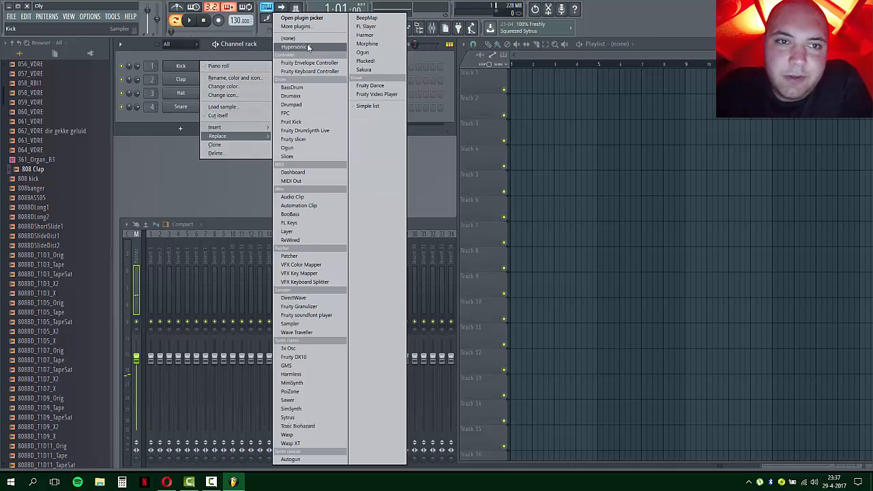
click(294, 47)
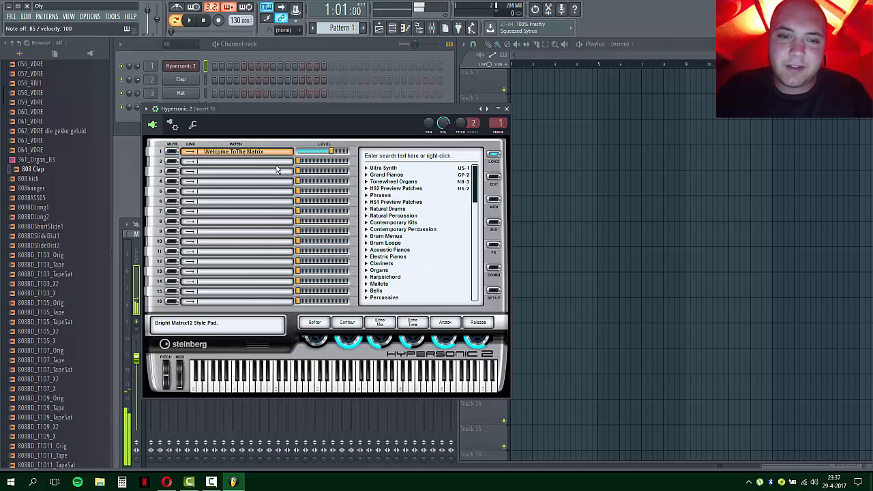
Load the Electrhodes patch from Electric Pianos into Hypersonic 2's first slot
click(390, 250)
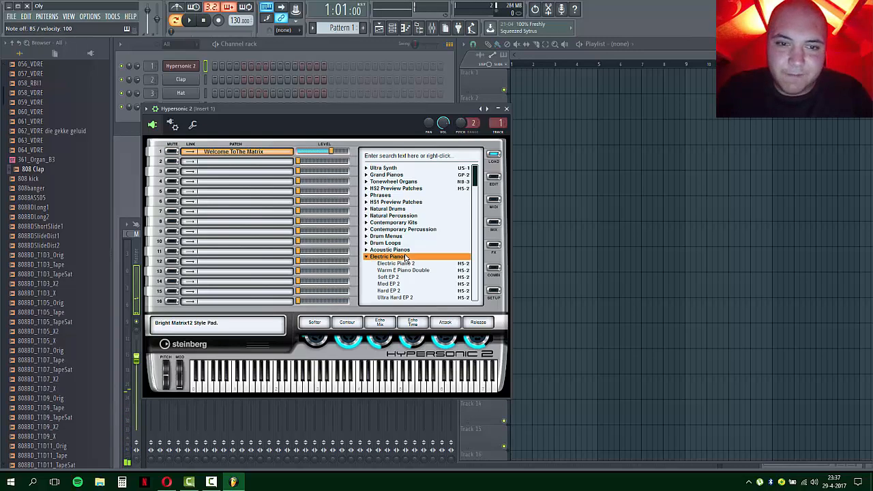
click(393, 256)
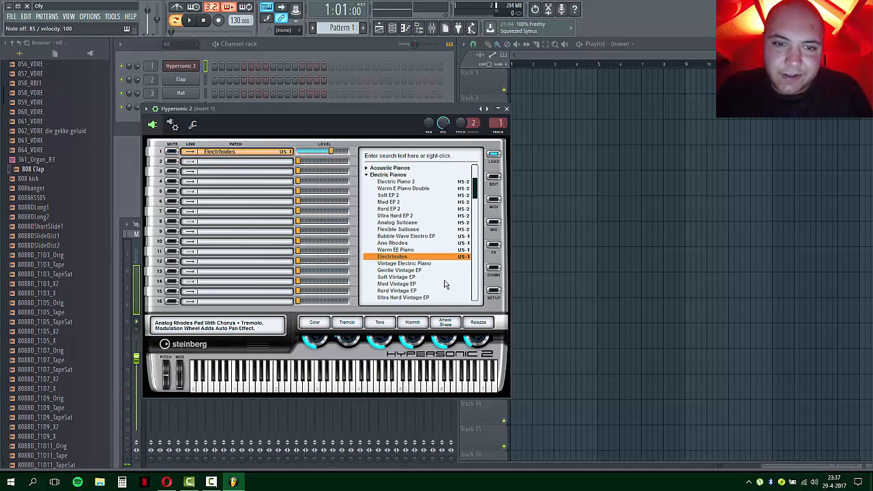
scroll(up, 3)
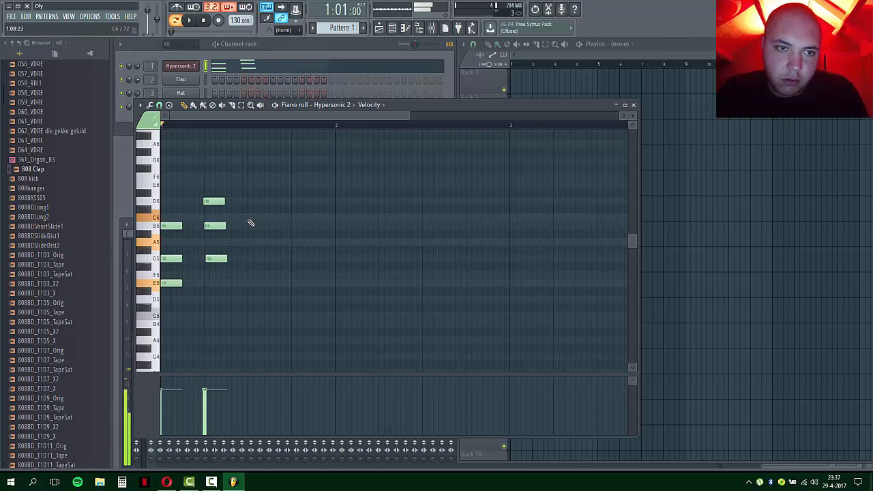
Draw notes for the third and fourth chords in the Hypersonic 2 piano roll
click(257, 217)
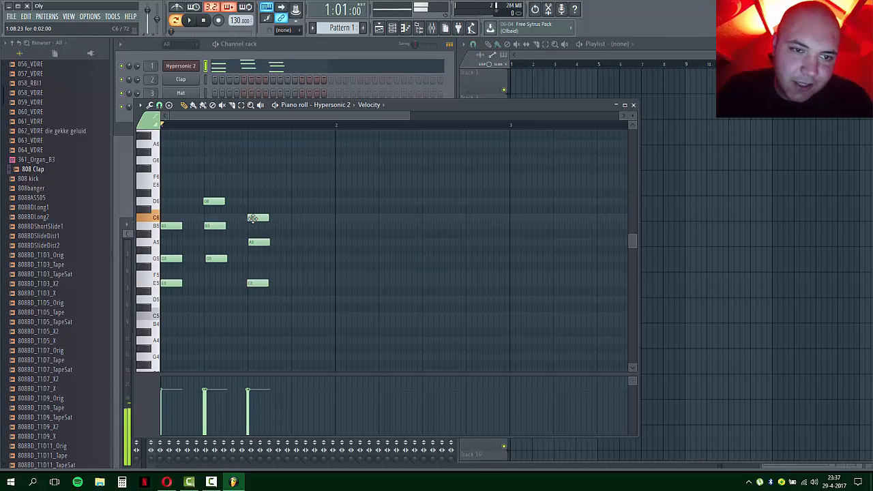
click(302, 242)
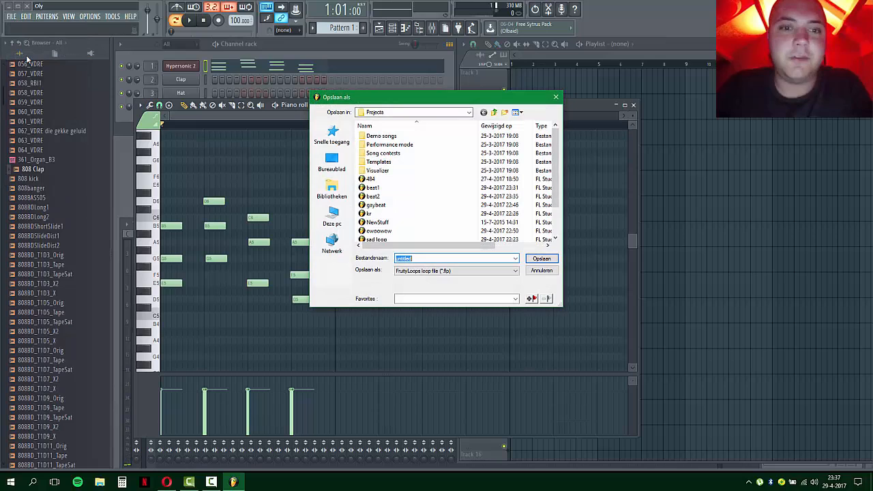
Save the project as beat3 in the Projects folder
text(beat3)
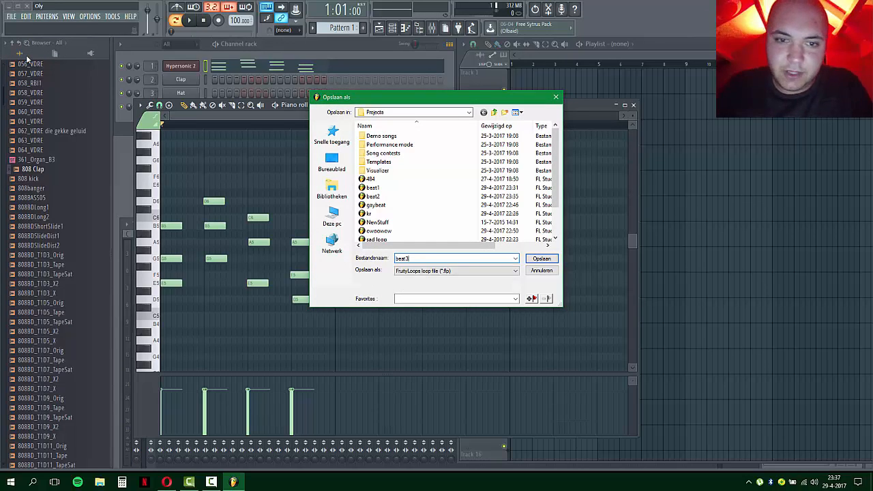
click(541, 258)
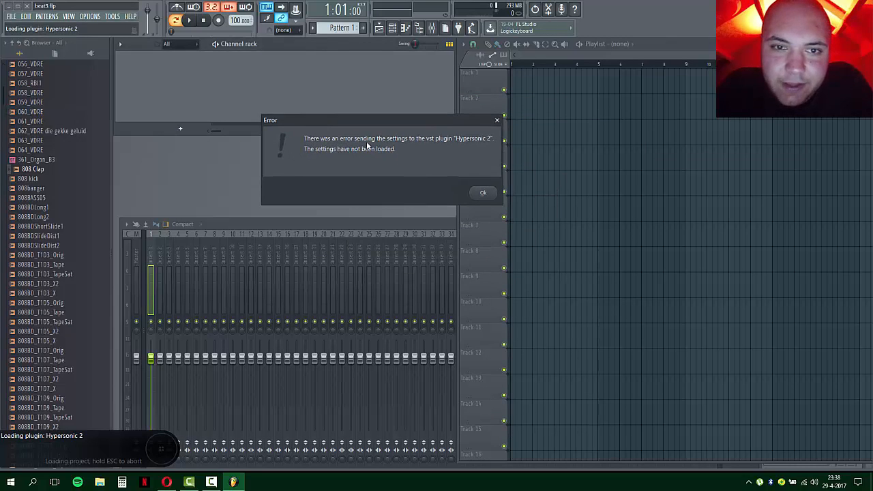
mouse_move(485, 142)
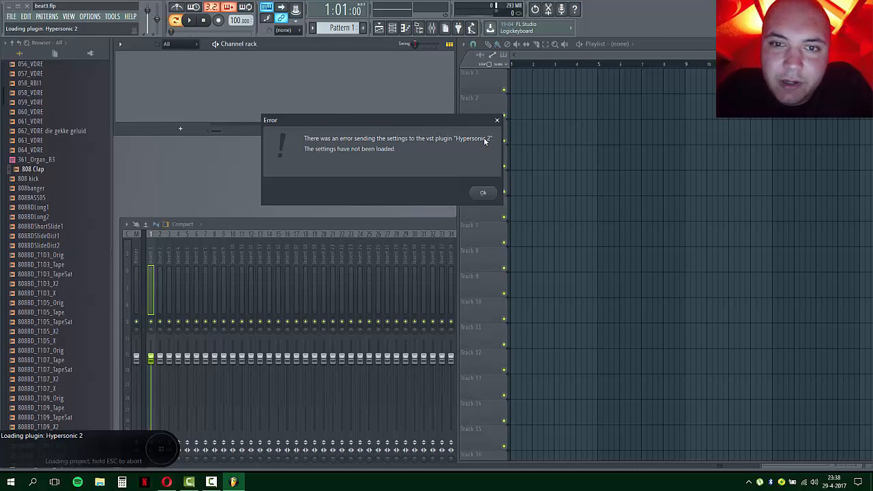
mouse_move(360, 161)
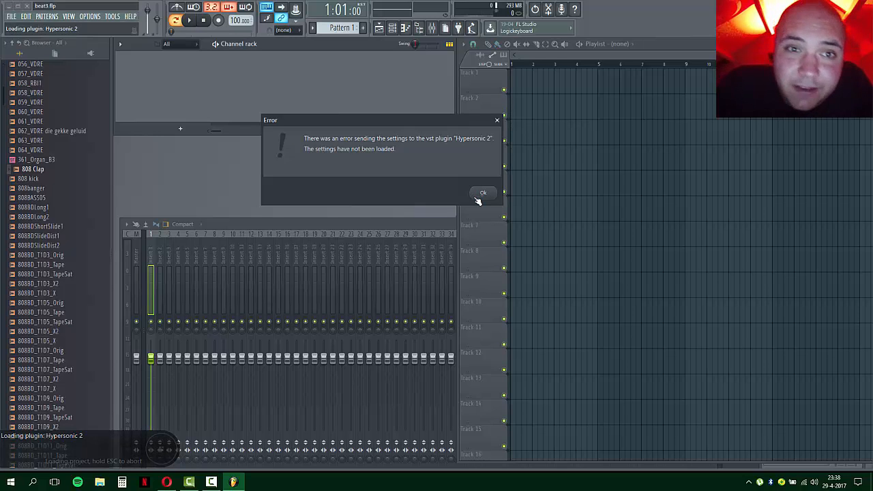
Dismiss the warning that Hypersonic 2's settings could not be loaded
click(482, 192)
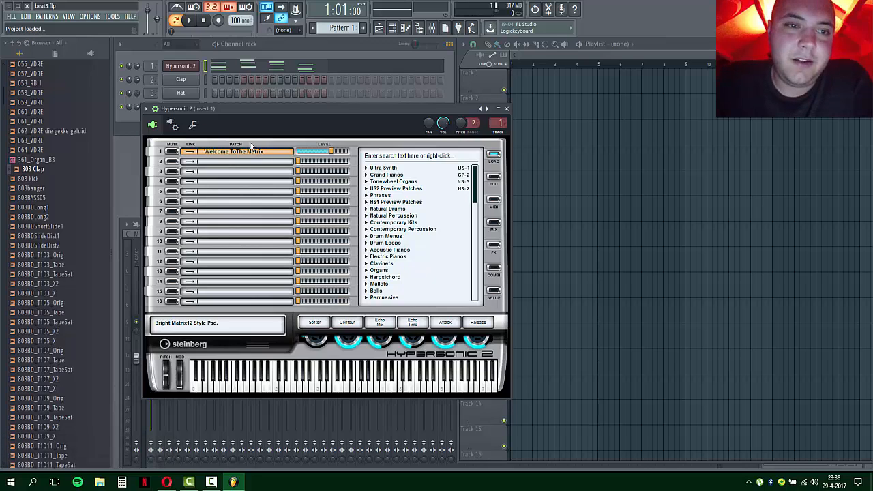
Browse the Hypersonic 2 patch list back toward the Electric Pianos category
scroll(down, 3)
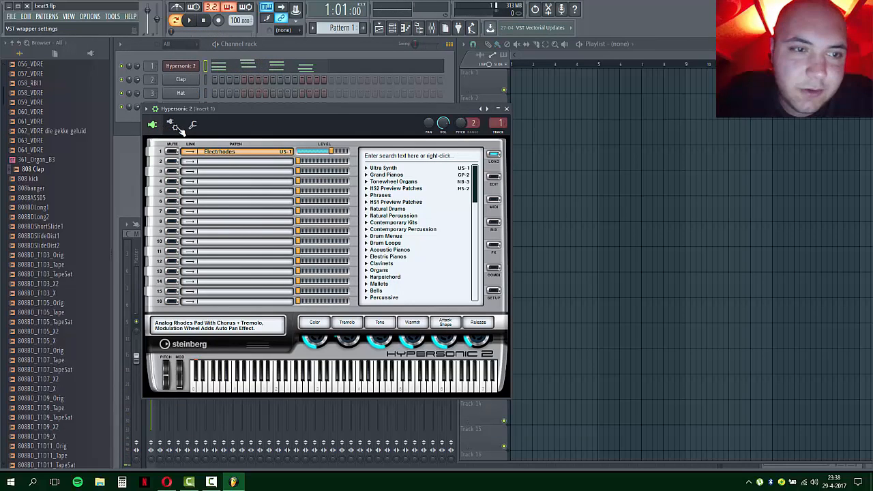
Enable Make bridged in Hypersonic 2's Processing options and dismiss both plugin warnings
click(192, 125)
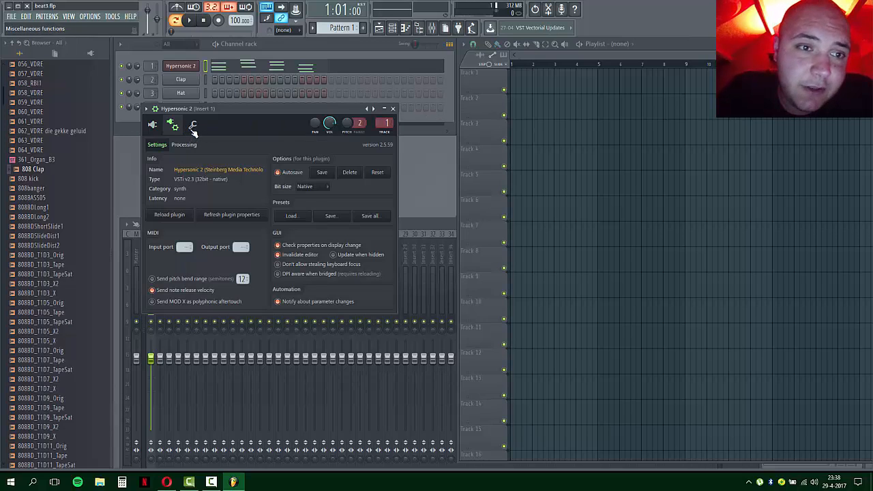
click(184, 145)
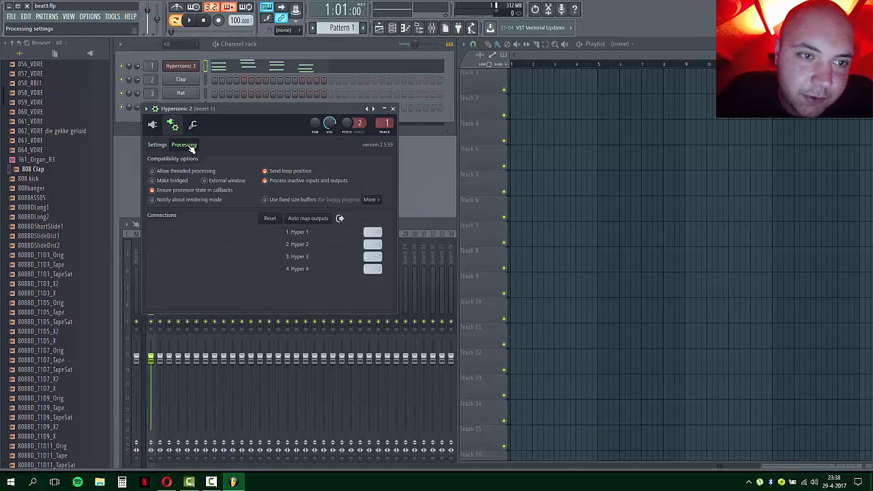
click(153, 180)
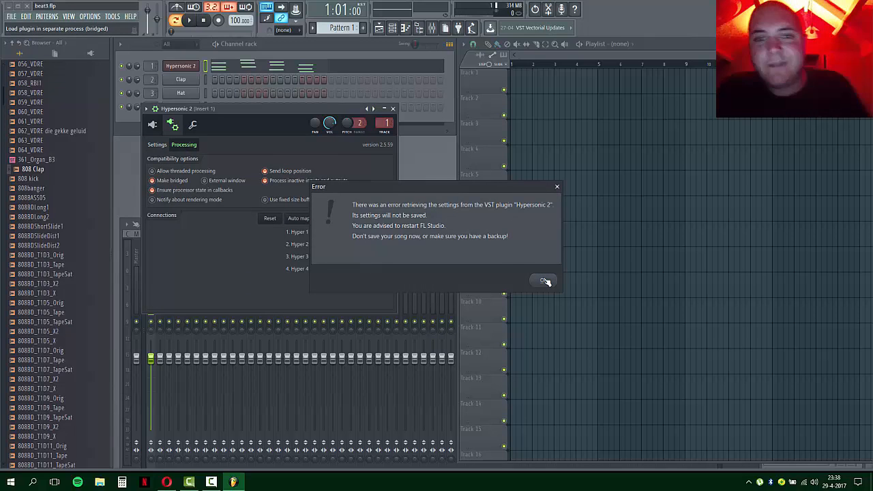
click(544, 281)
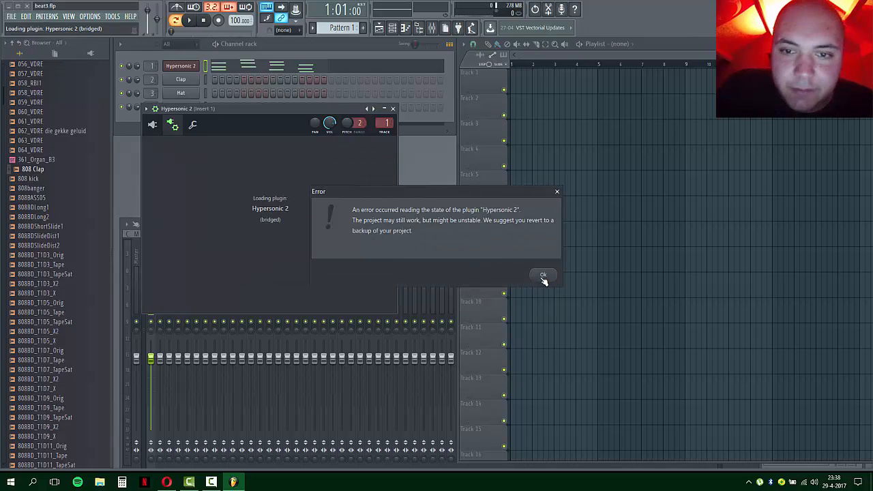
click(544, 274)
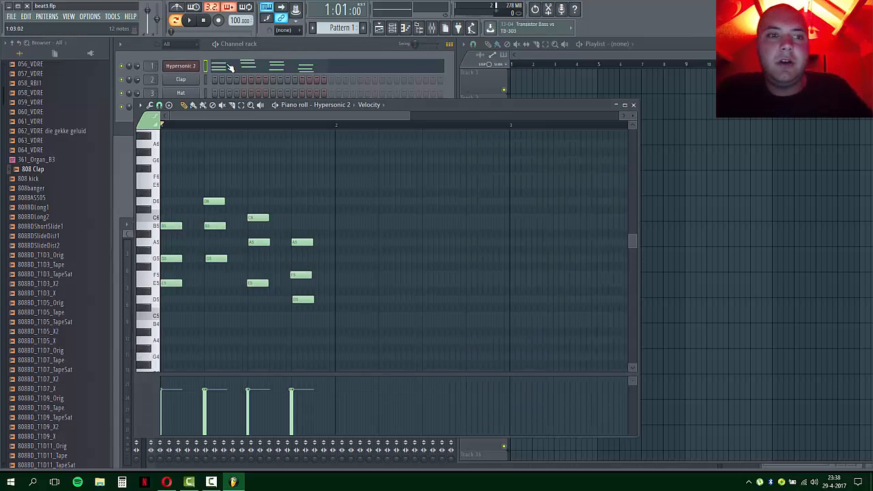
click(180, 66)
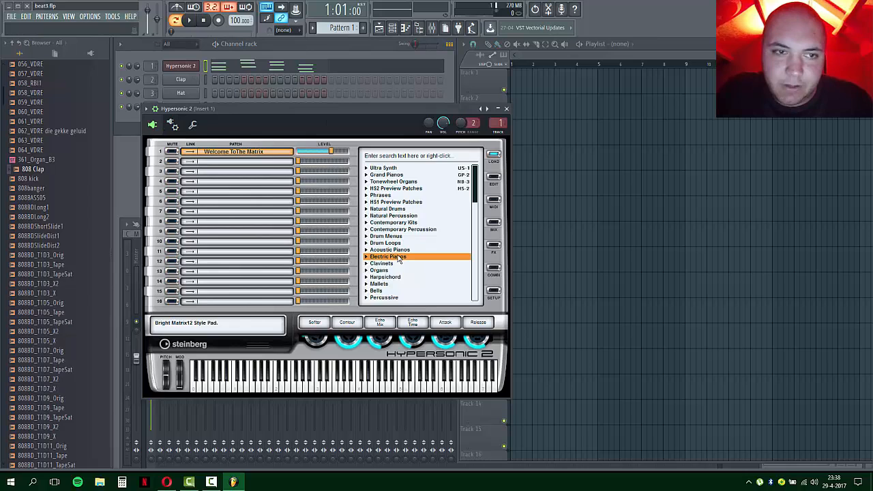
Reload Electrhodes into bridged Hypersonic 2 and bring up the File menu to save beat3
click(387, 256)
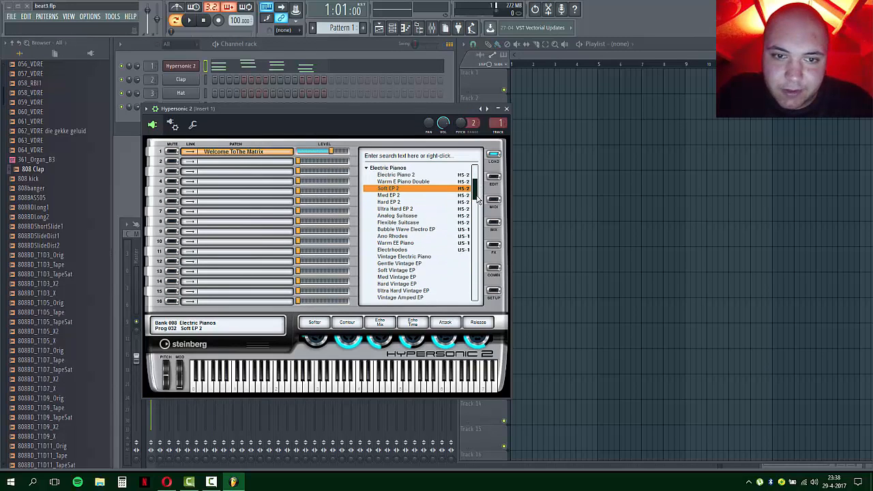
click(392, 229)
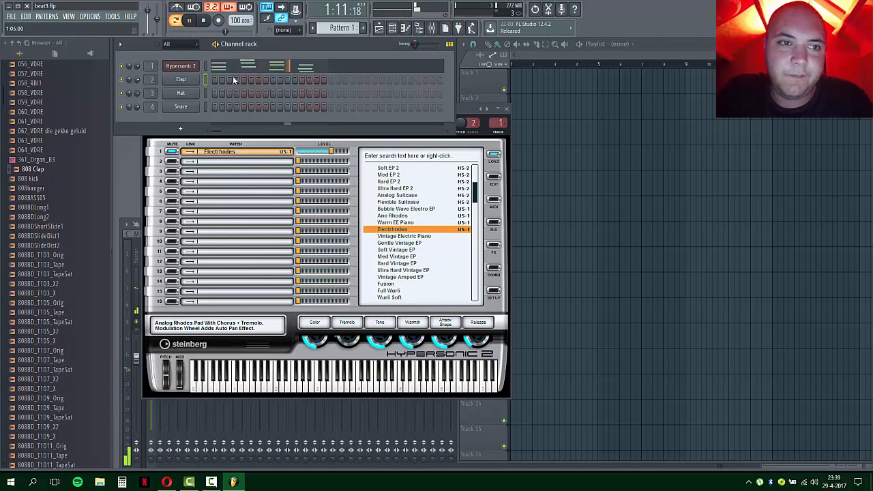
click(11, 16)
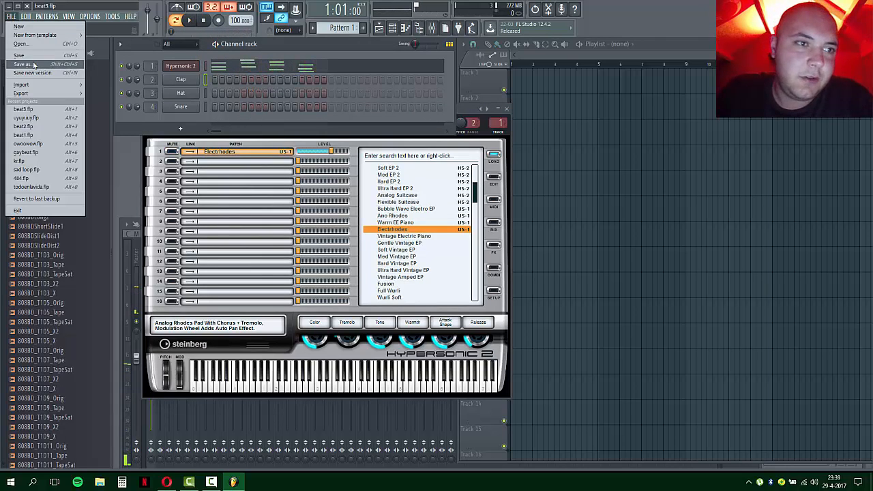
mouse_move(49, 107)
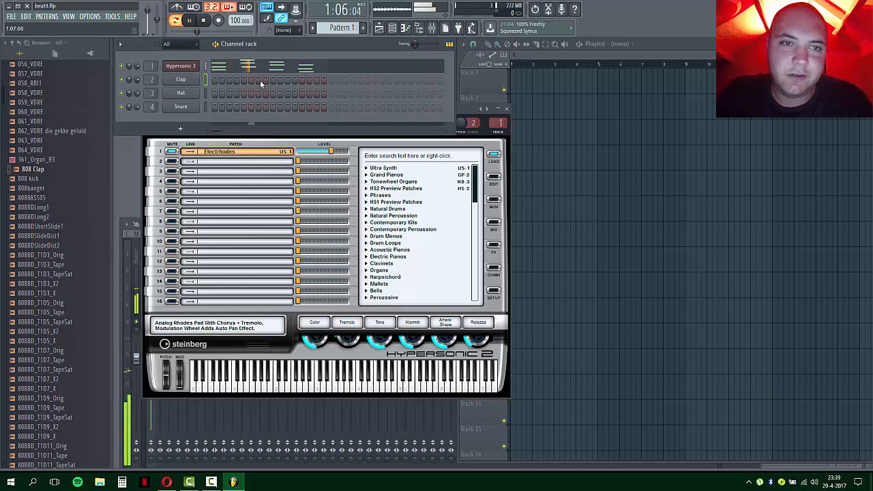
click(11, 16)
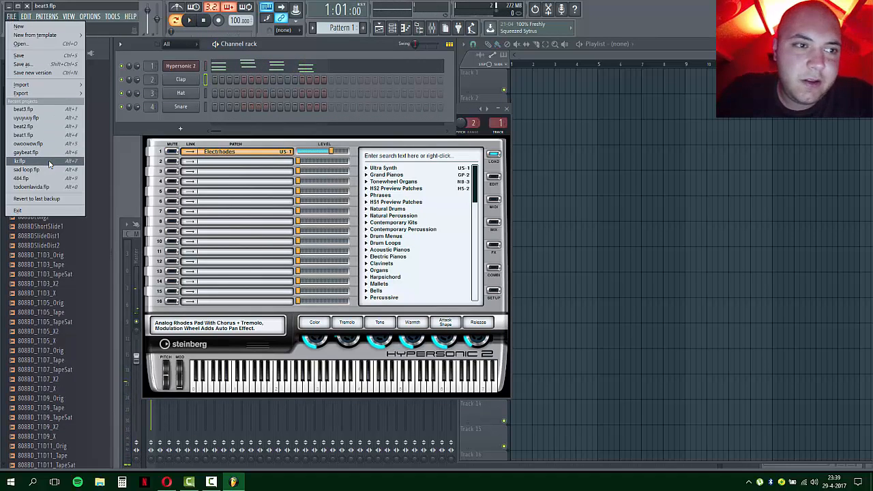
Switch to the recent kr project, exit FL Studio, and relaunch it from the desktop
click(21, 160)
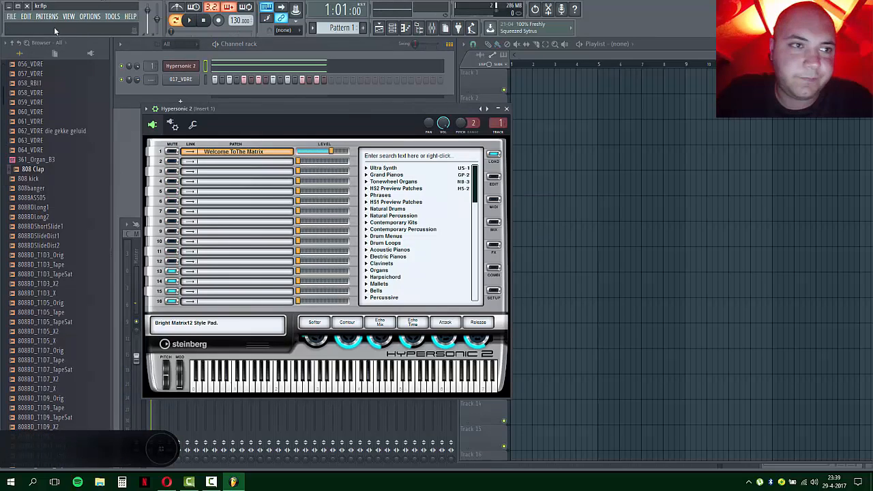
click(11, 17)
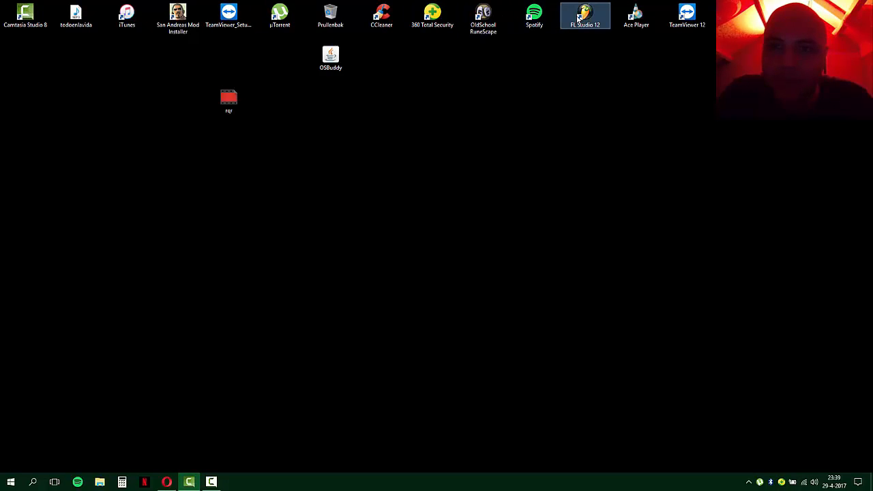
double_click(586, 15)
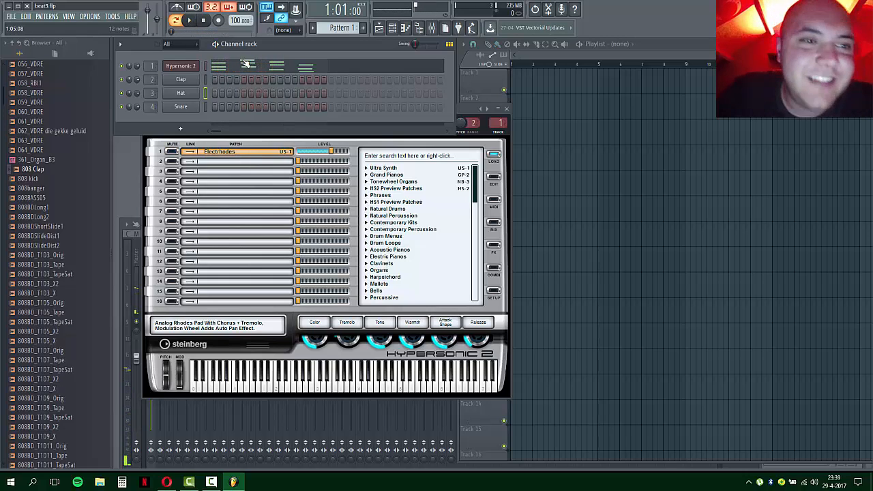
Show Hypersonic 2's plugin window to confirm it still holds the Electrhodes patch
click(181, 65)
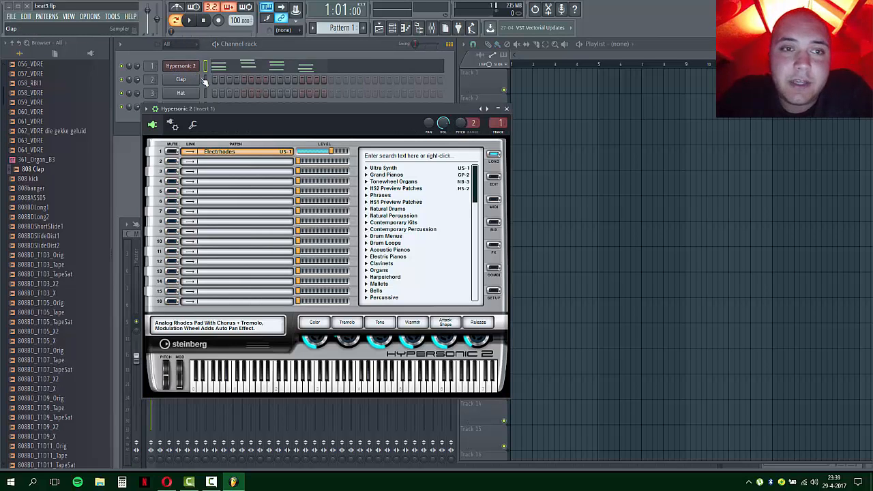
mouse_move(283, 207)
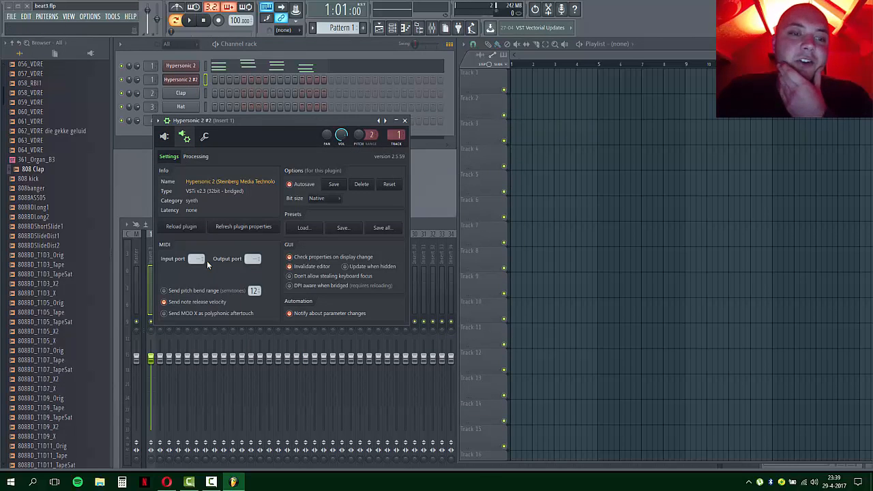
Verify Make bridged is set in the Hypersonic 2 #2 wrapper's Processing settings
click(196, 156)
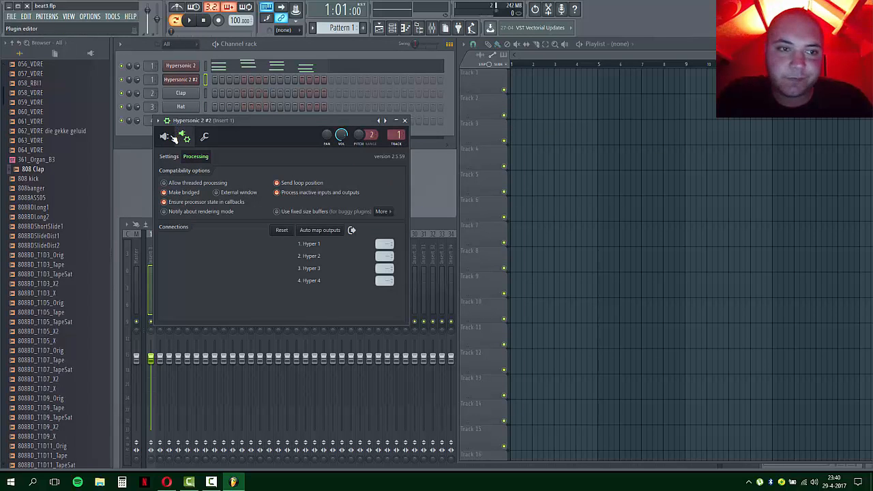
click(166, 136)
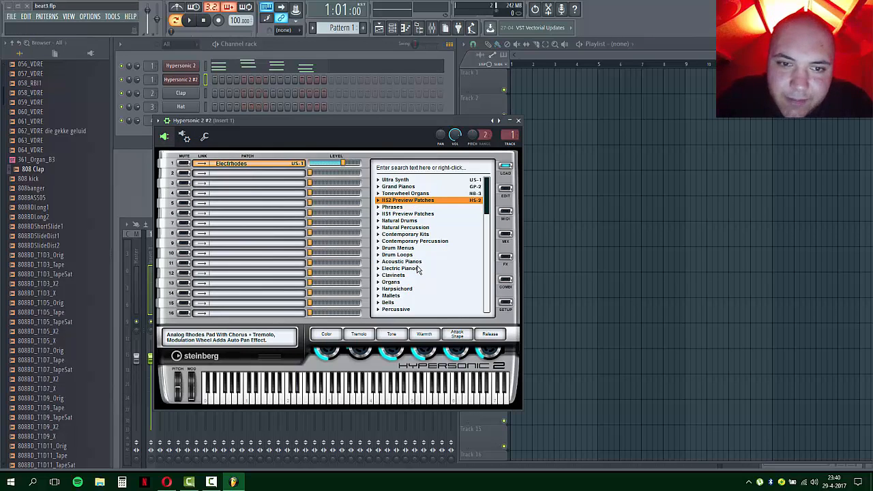
Pick the Classic B organ from the Organs category and lay out its notes in the Piano roll
click(400, 220)
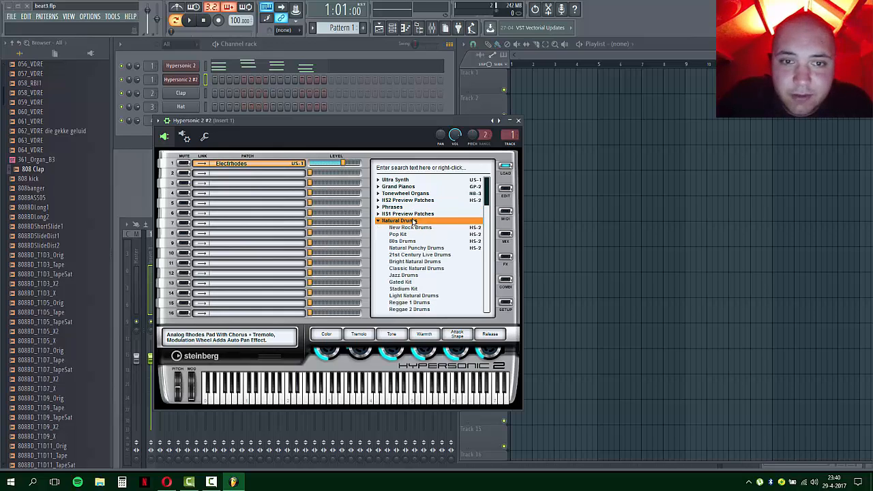
click(399, 221)
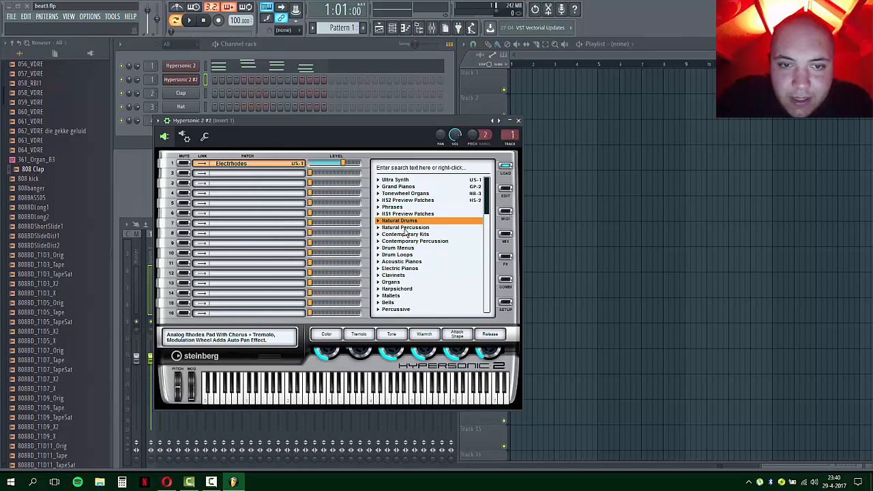
mouse_move(403, 294)
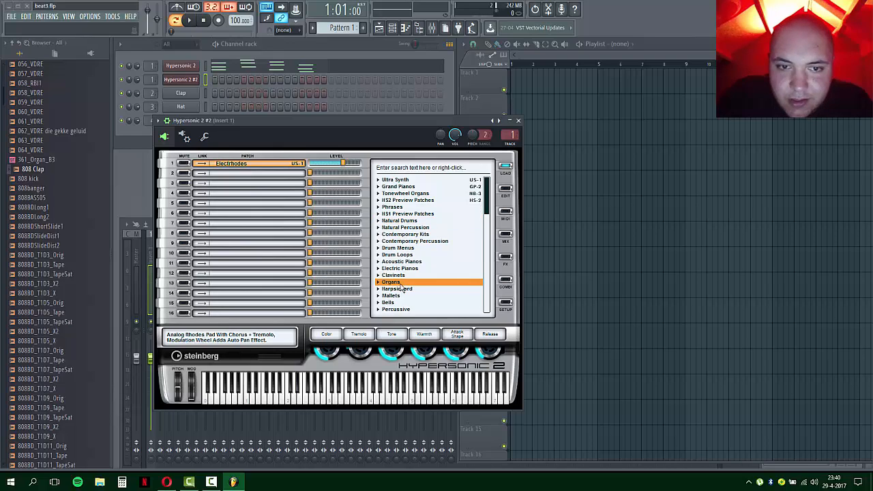
click(391, 281)
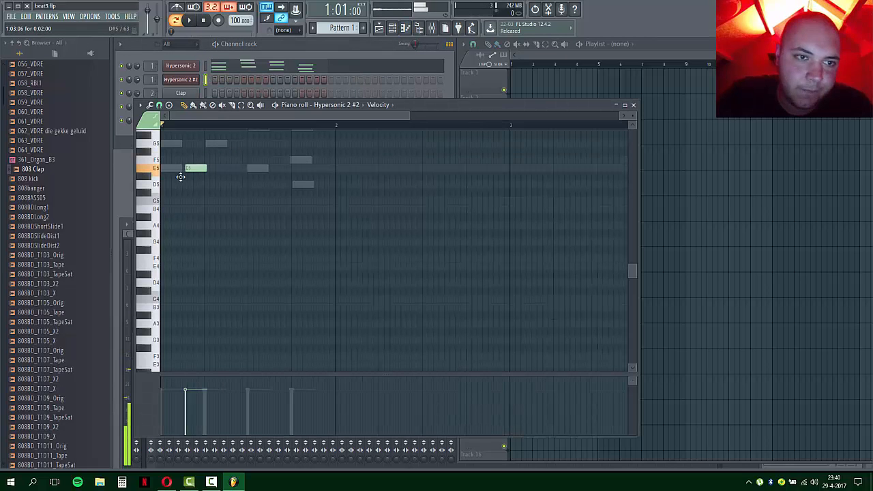
drag(205, 168, 335, 168)
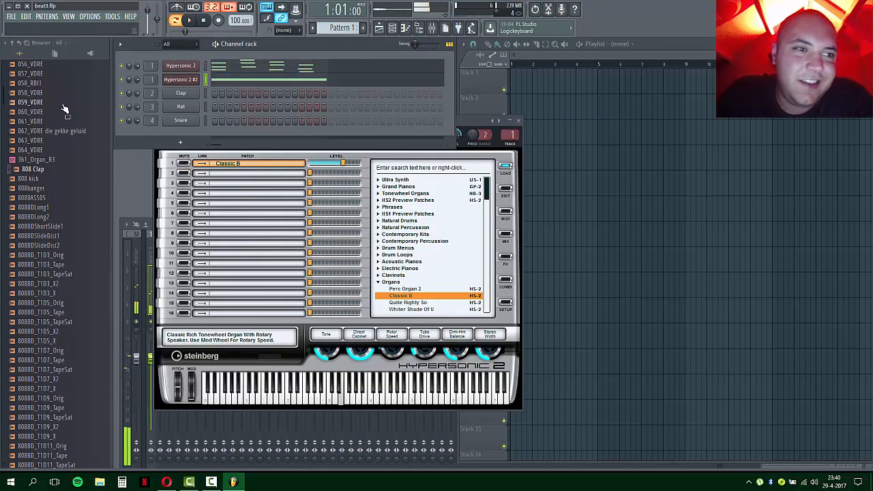
scroll(up, 3)
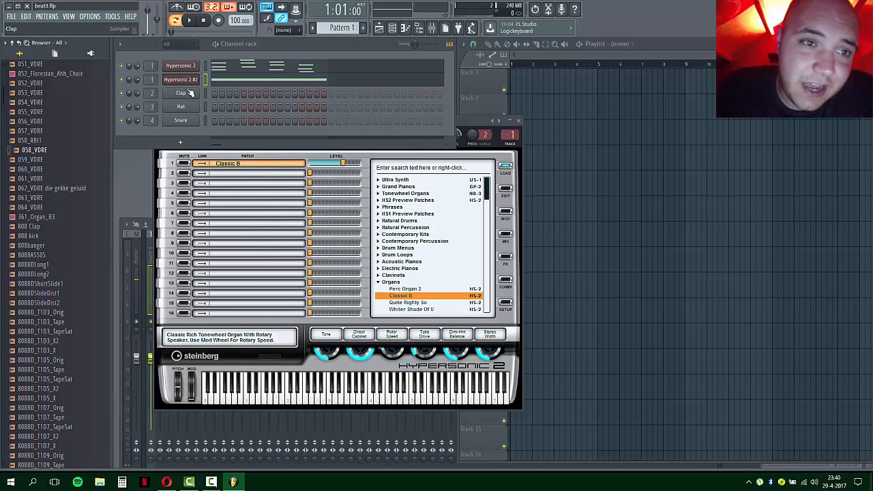
Replace the Clap channel with Hypersonic 2 and enable Make bridged in its wrapper
right_click(181, 93)
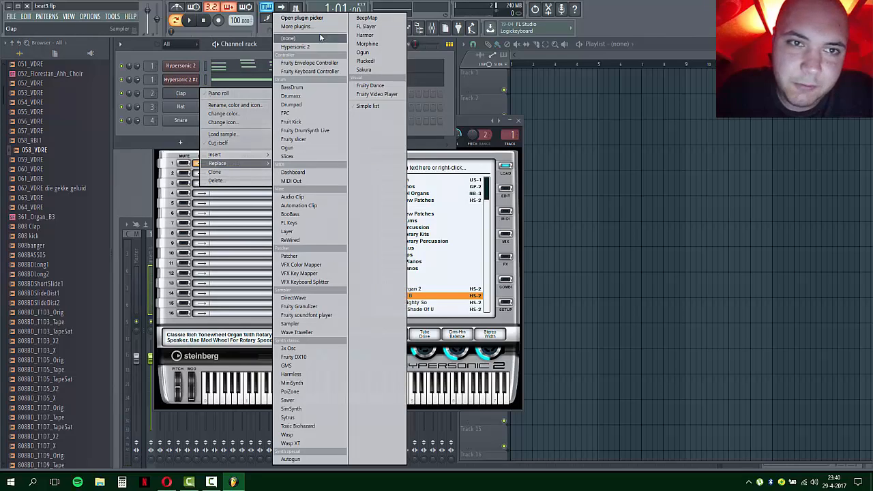
click(295, 47)
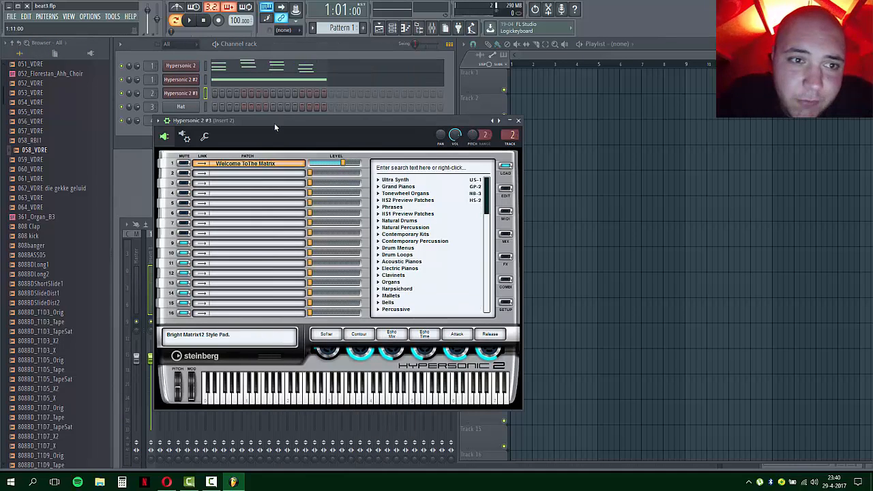
click(185, 136)
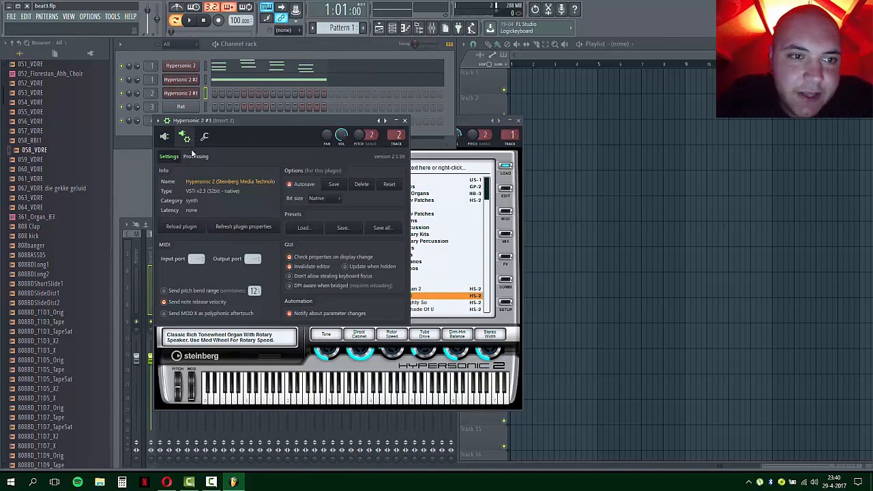
click(196, 156)
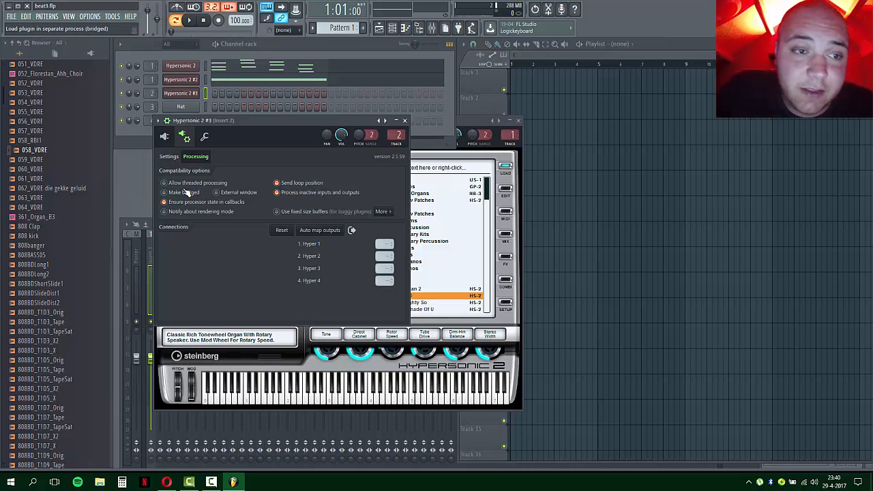
click(169, 156)
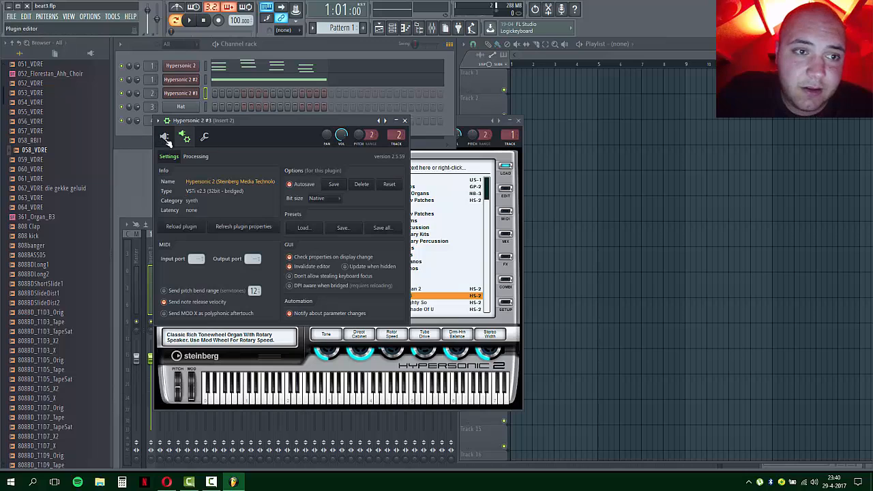